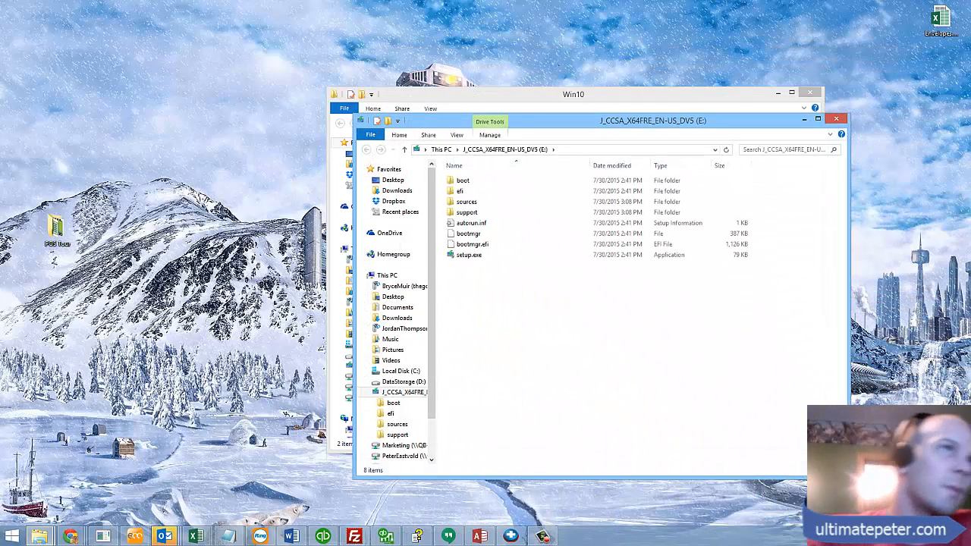
# Step: Close the Explorer window of the mounted Windows 10 disc (E:), keeping the Win10 folder
pyautogui.click(468, 255)
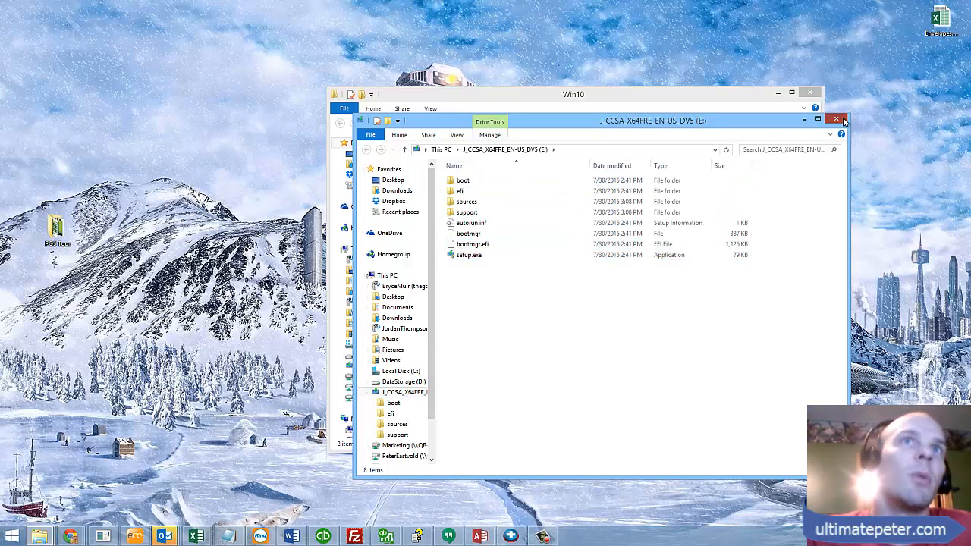
pyautogui.click(834, 119)
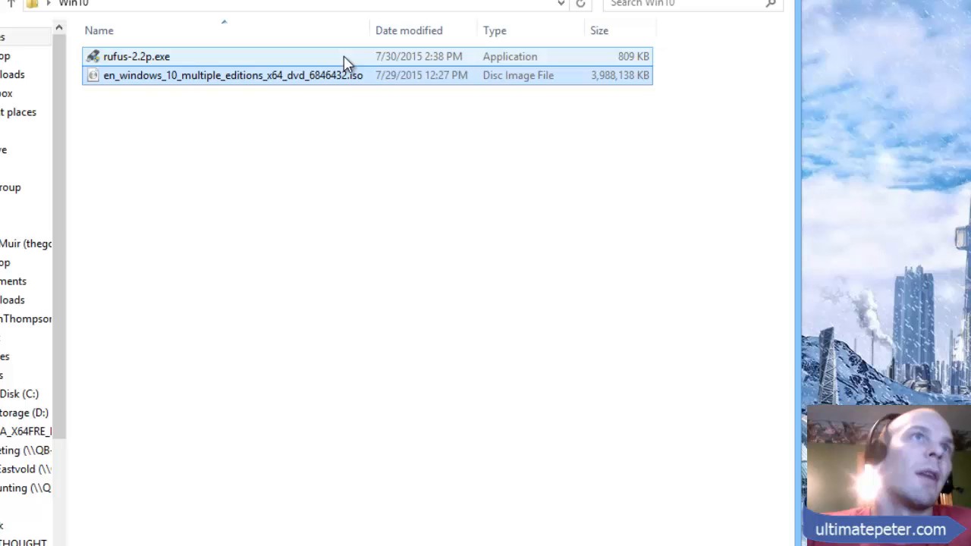
pyautogui.click(227, 76)
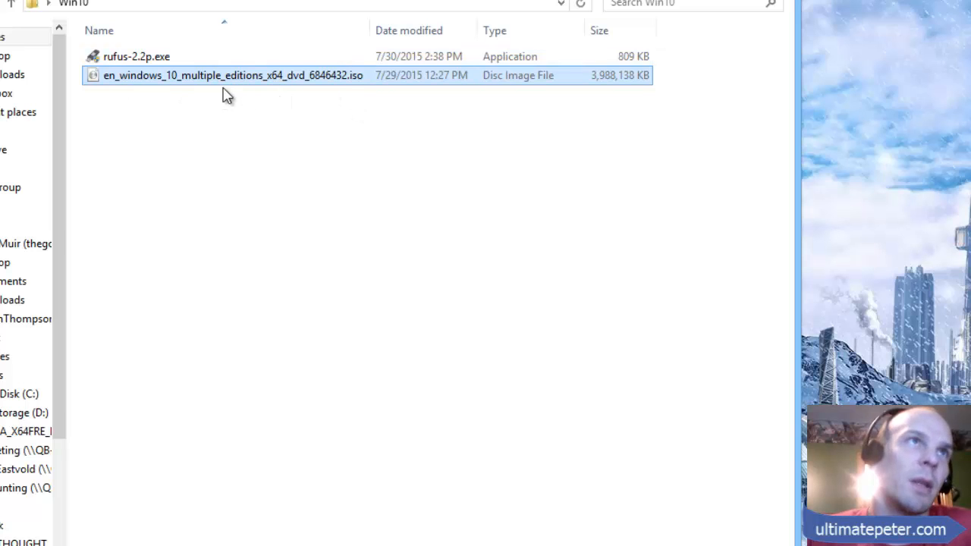
pyautogui.moveTo(276, 109)
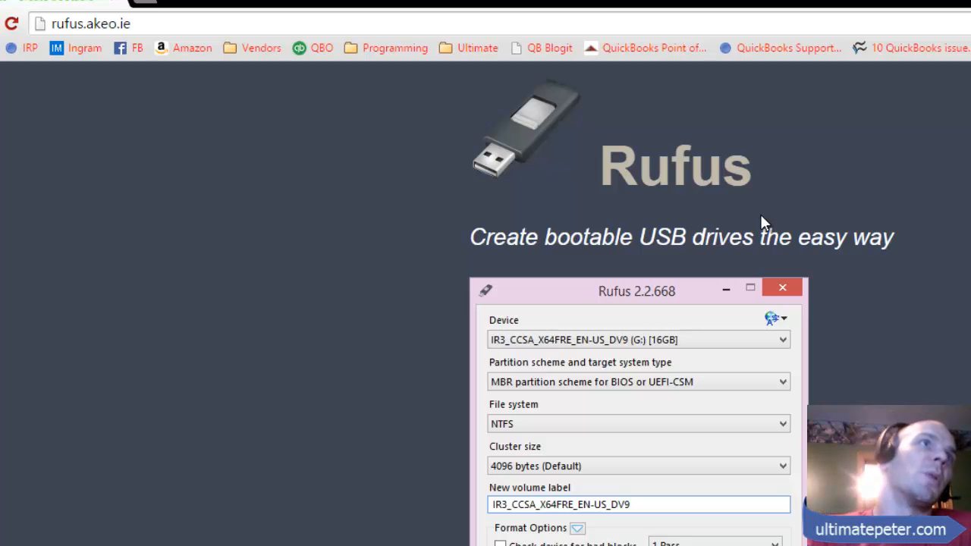
# Step: Scroll the Rufus site down to the Rufus 2.2 and 2.2 Portable download links
pyautogui.scroll(-3)
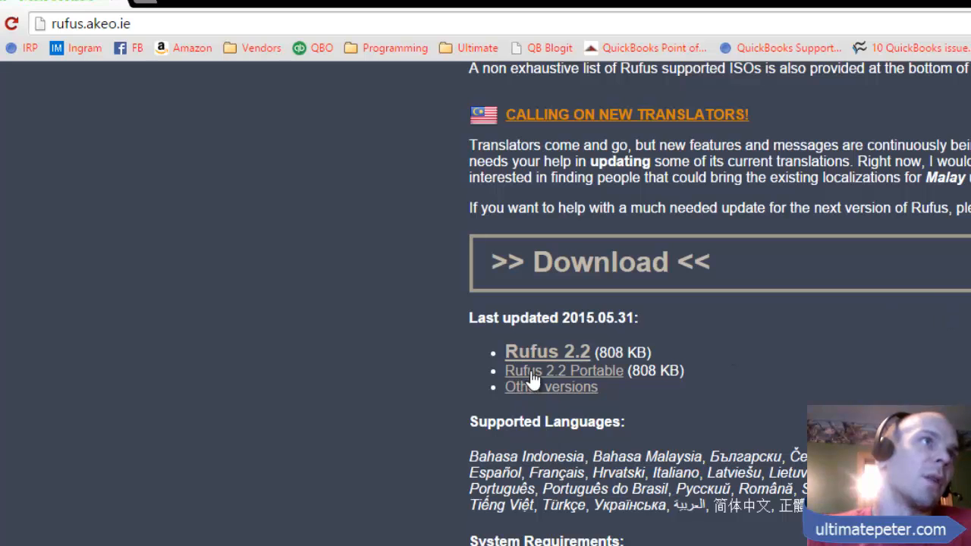
pyautogui.moveTo(607, 379)
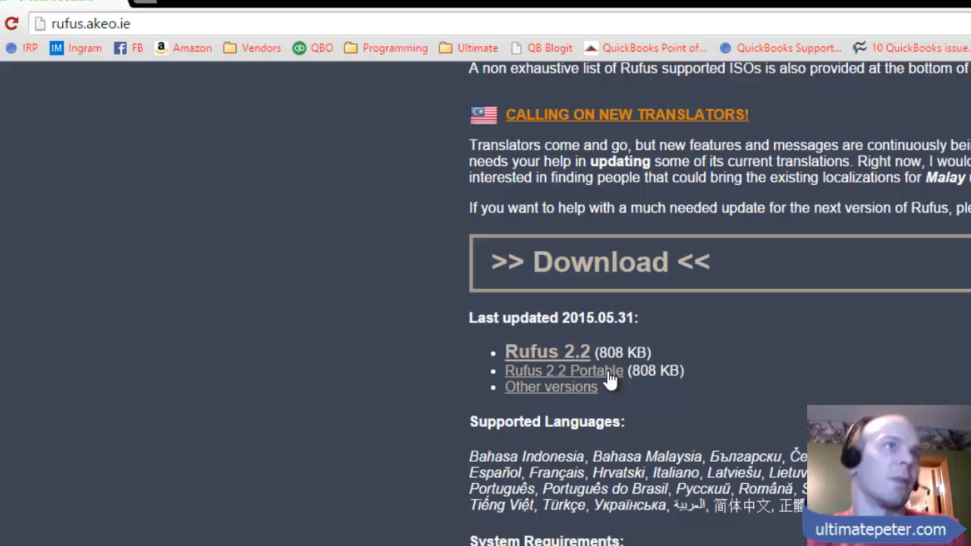
pyautogui.moveTo(636, 387)
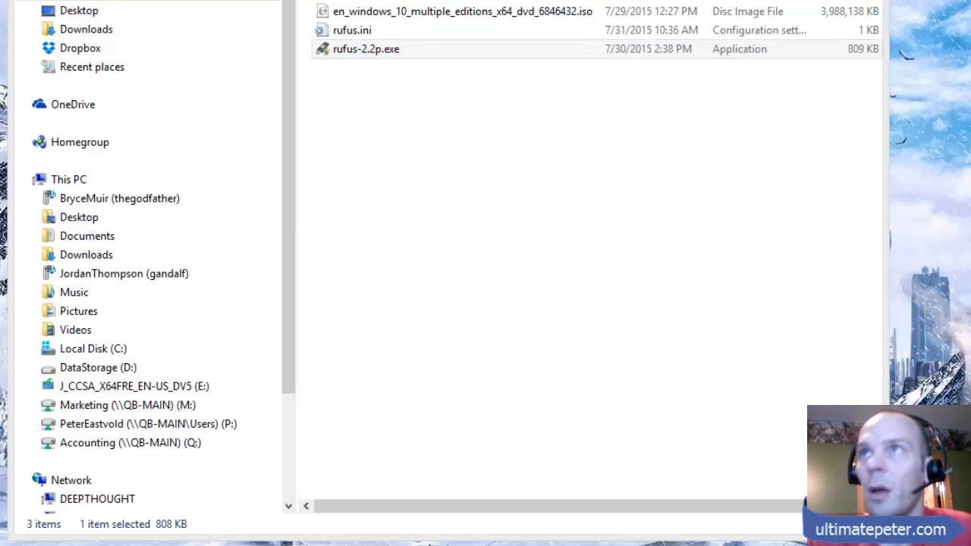
# Step: Launch rufus-2.2p.exe from the Win10 folder
pyautogui.doubleClick(365, 49)
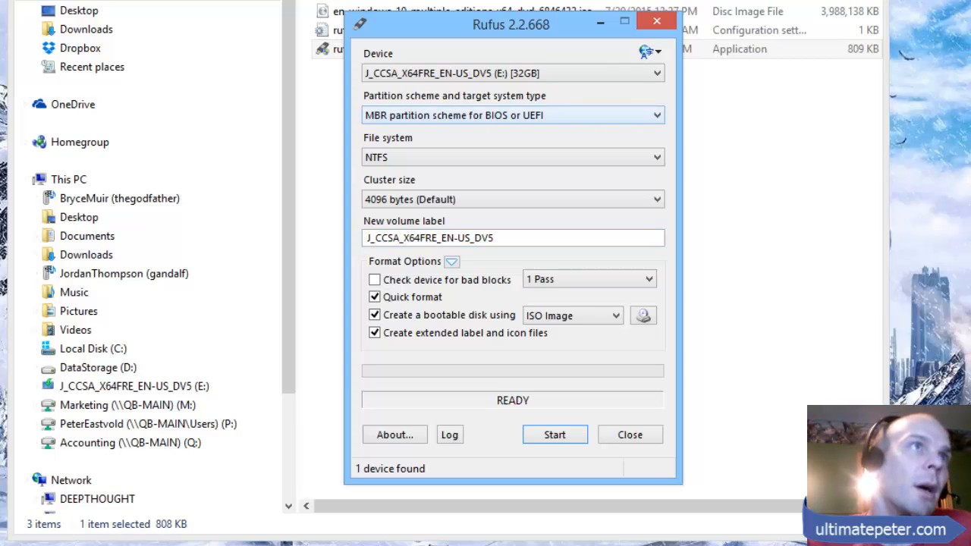
pyautogui.moveTo(513, 115)
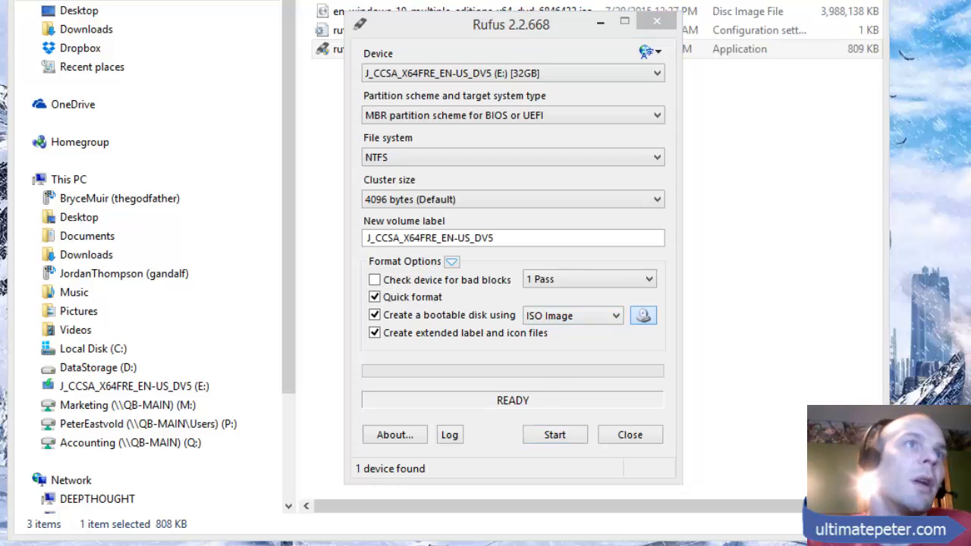
# Step: Browse for an ISO image with 'Create a bootable disk using ISO Image' enabled
pyautogui.click(643, 314)
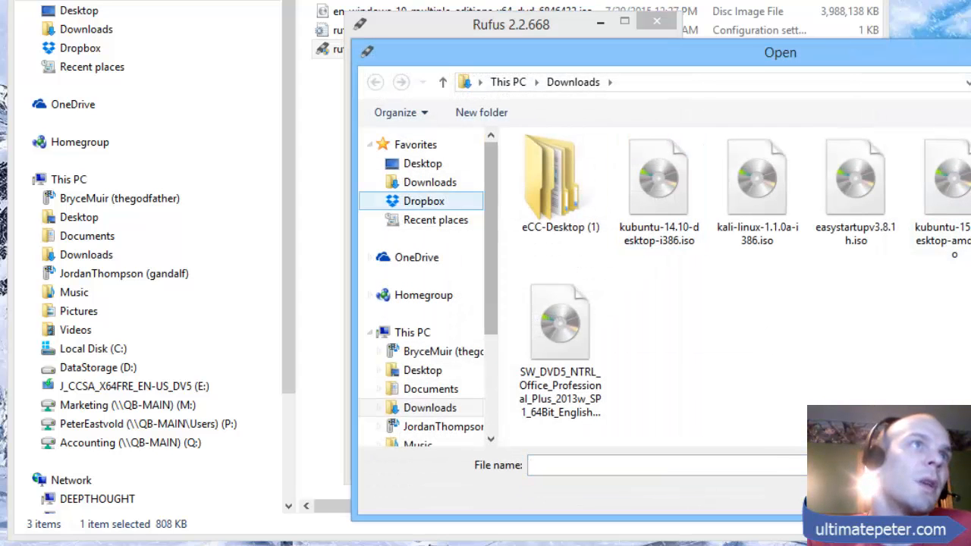
# Step: Select the Windows 10 multiple editions ISO from Desktop > Win10 as the source image
pyautogui.click(432, 388)
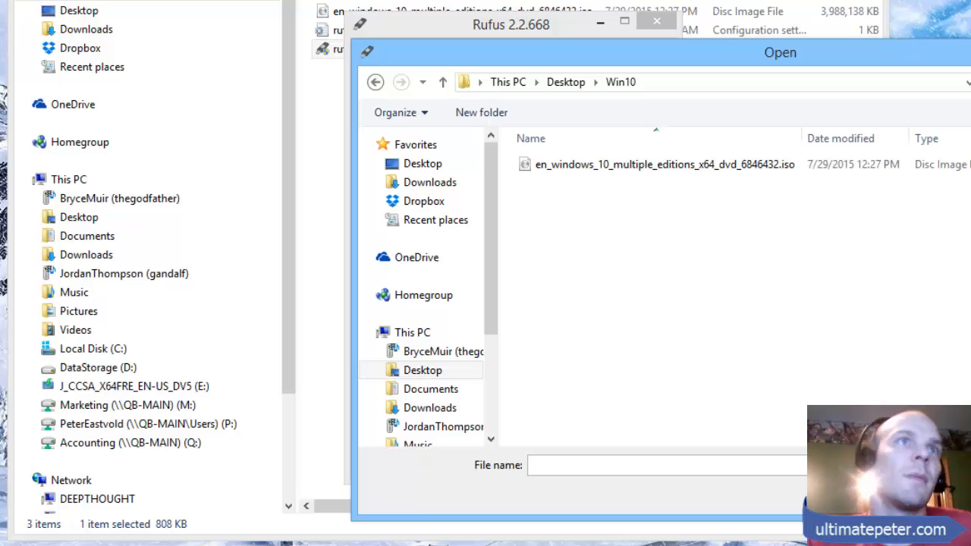
pyautogui.click(663, 163)
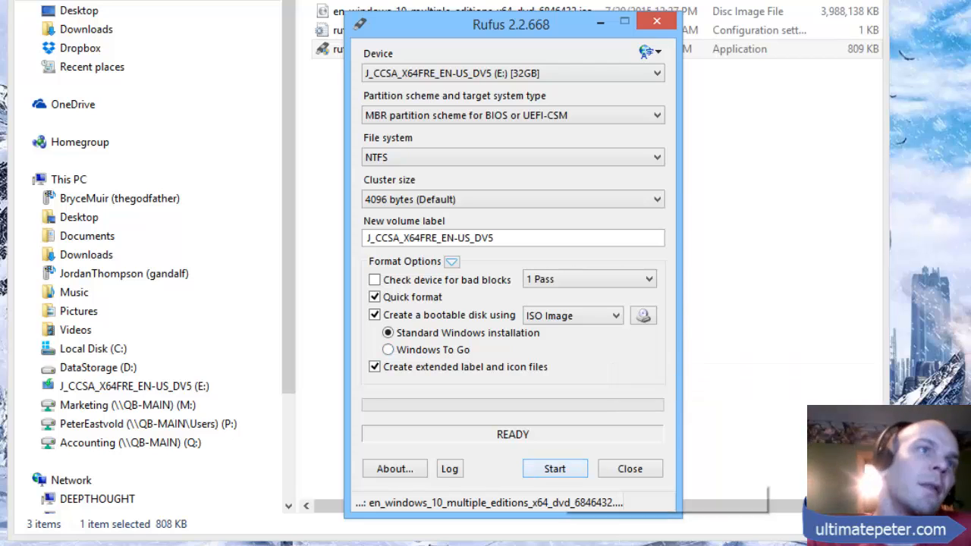
# Step: Start writing to the 32GB USB drive and accept the data-destruction warning
pyautogui.click(555, 468)
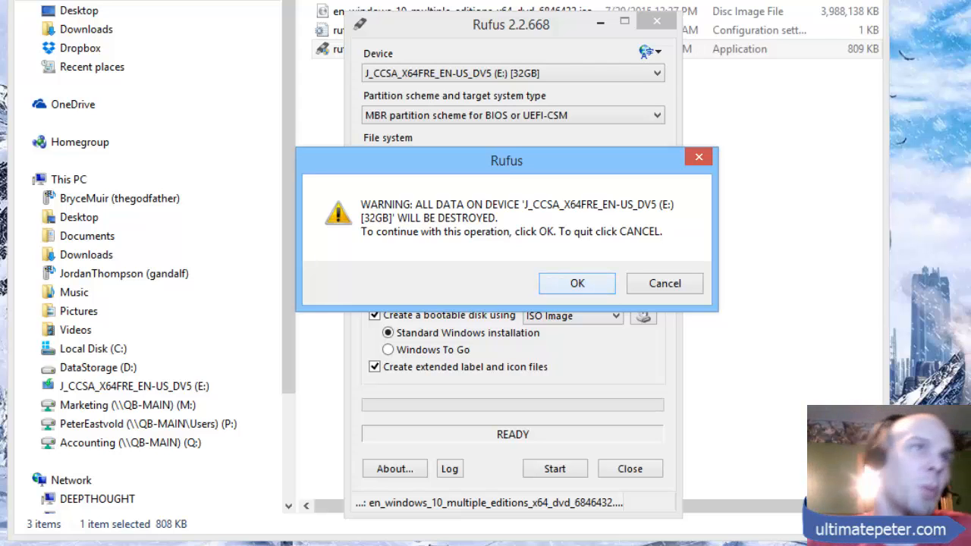
pyautogui.click(576, 284)
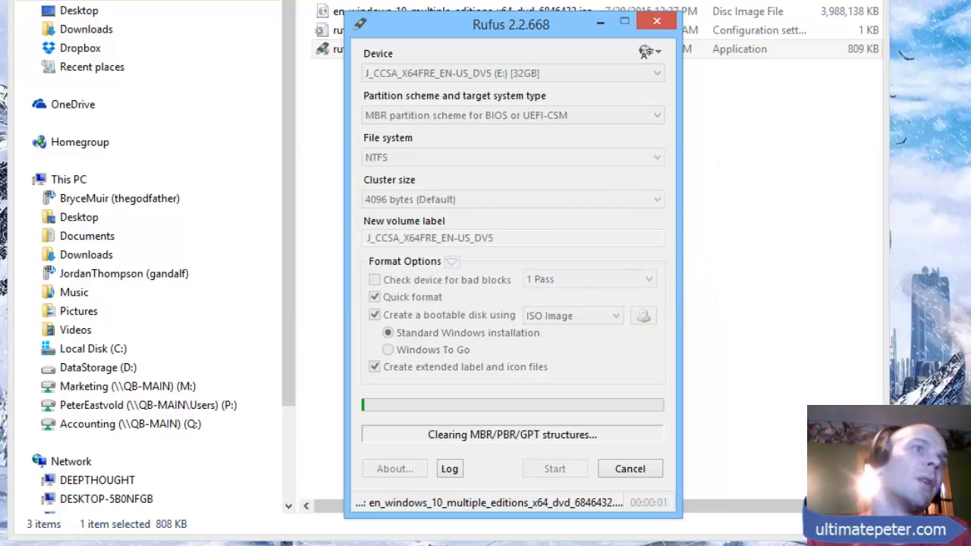